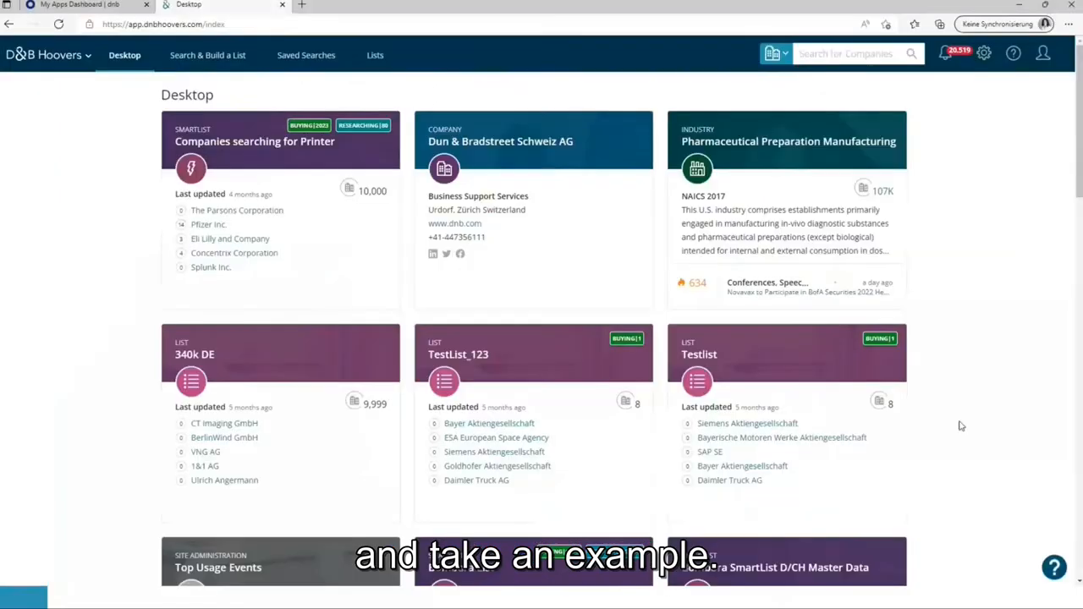
Open Search & Build a List and go to the Conceptual Search filter with its term field.
click(786, 54)
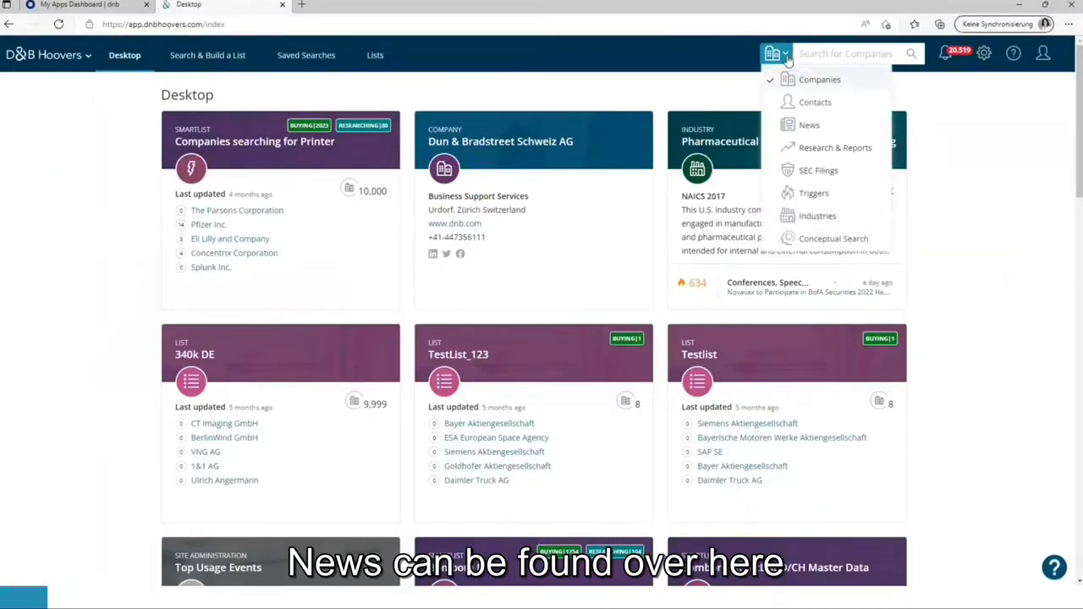
click(207, 55)
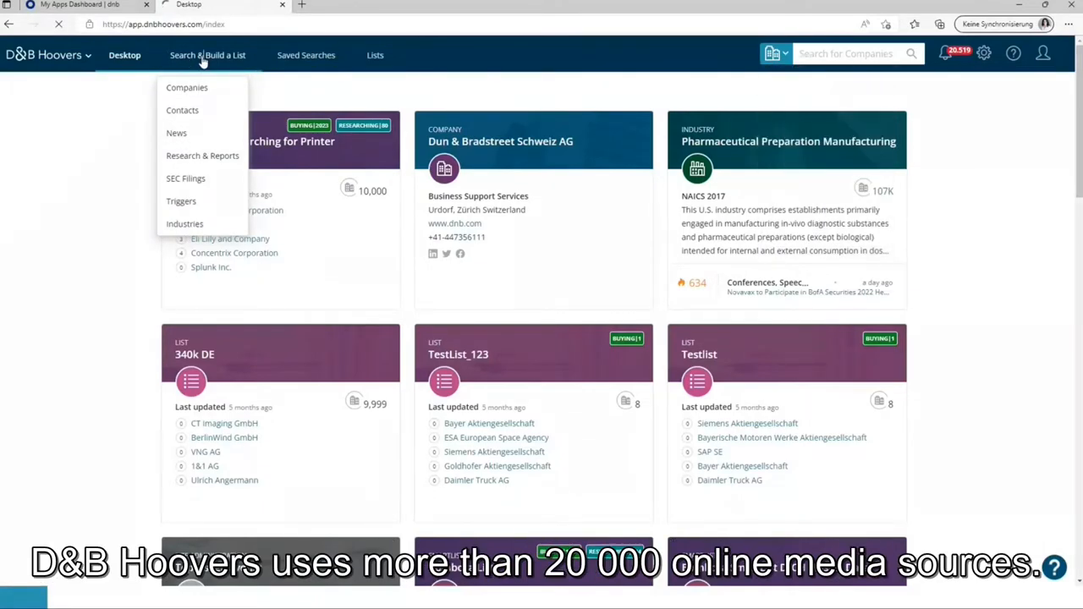
click(186, 88)
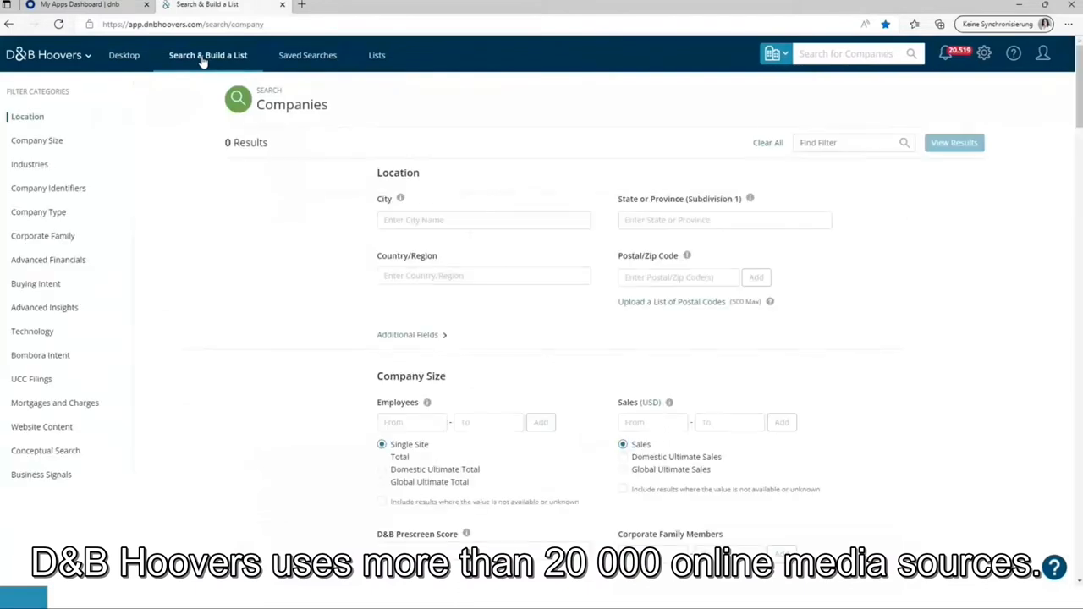
mouse_move(218, 298)
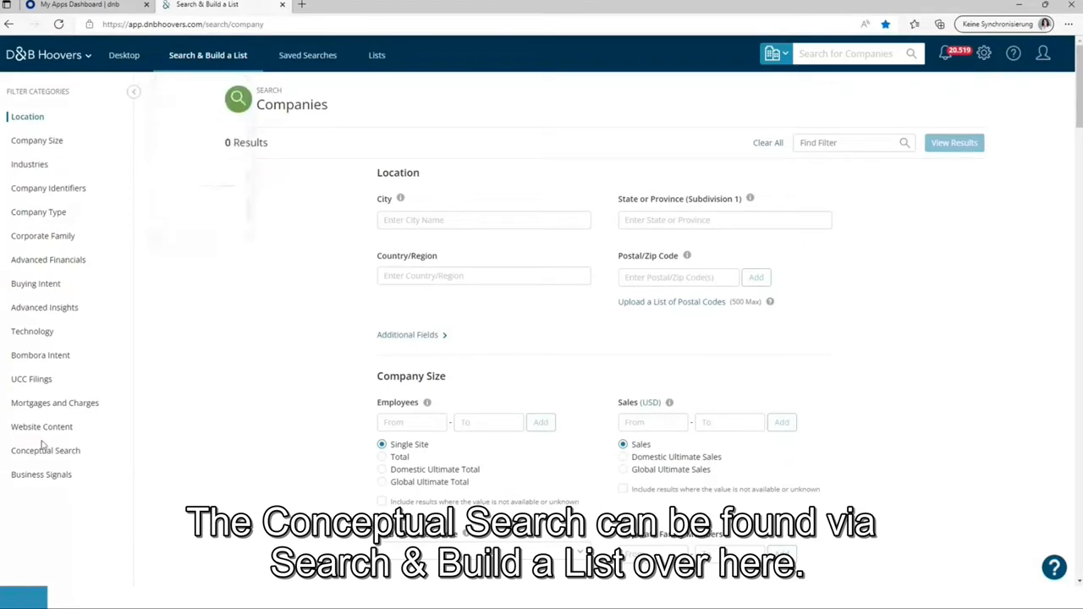
click(45, 451)
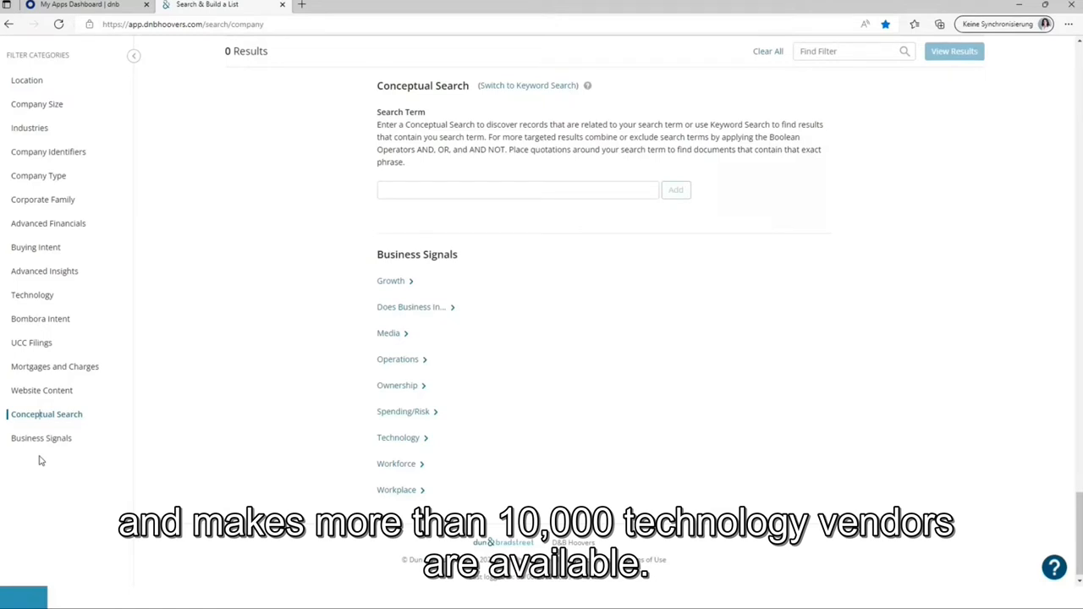
mouse_move(184, 252)
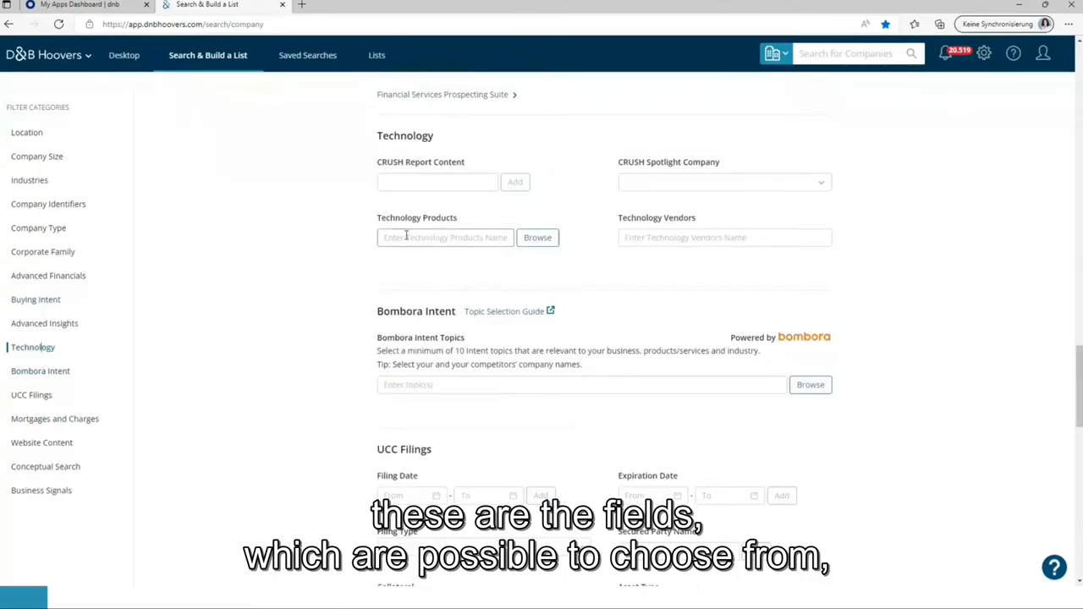
Enter 'salesfor' in Technology Products and pick a suggested Salesforce product.
click(444, 237)
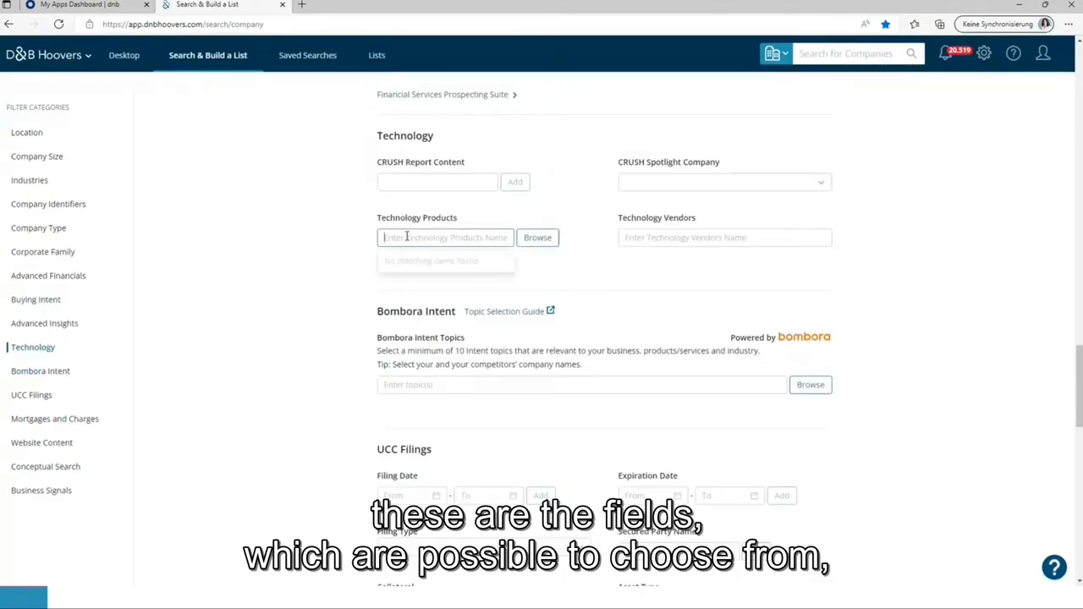
text(sa)
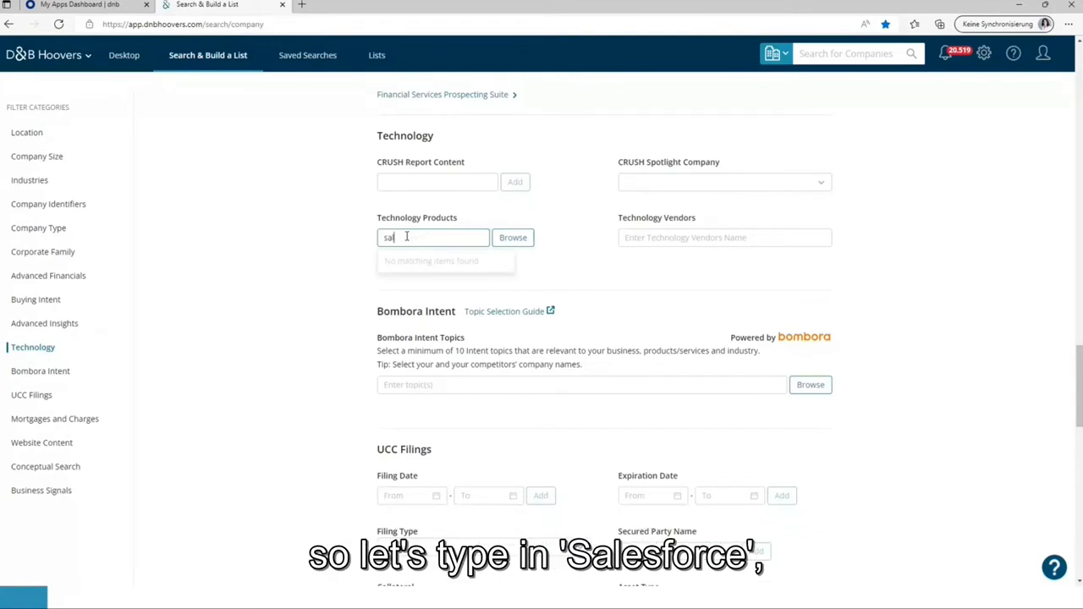
text(esfor)
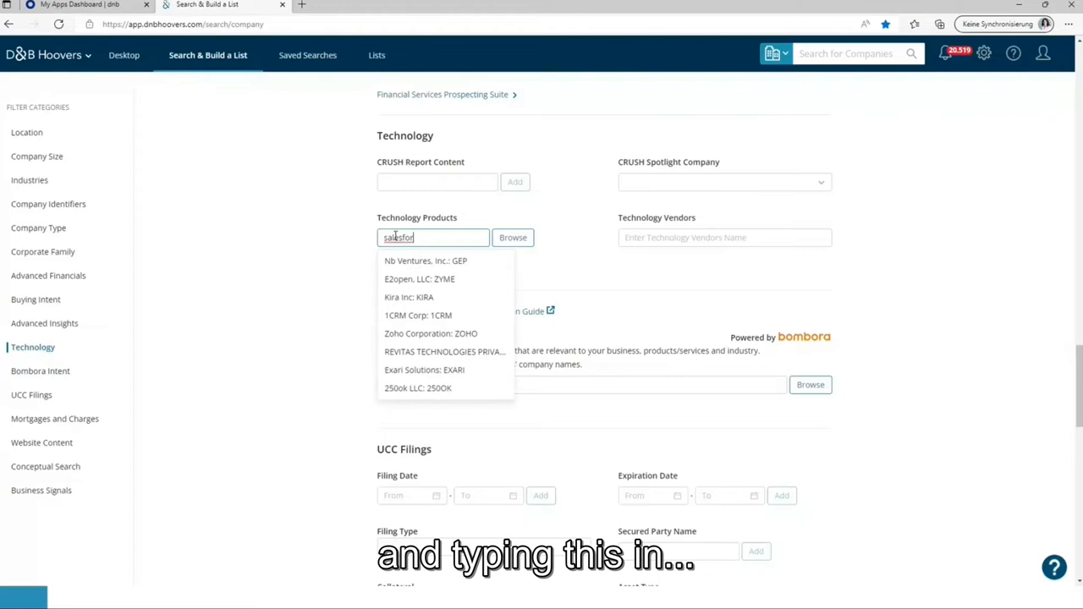
text(salesfor)
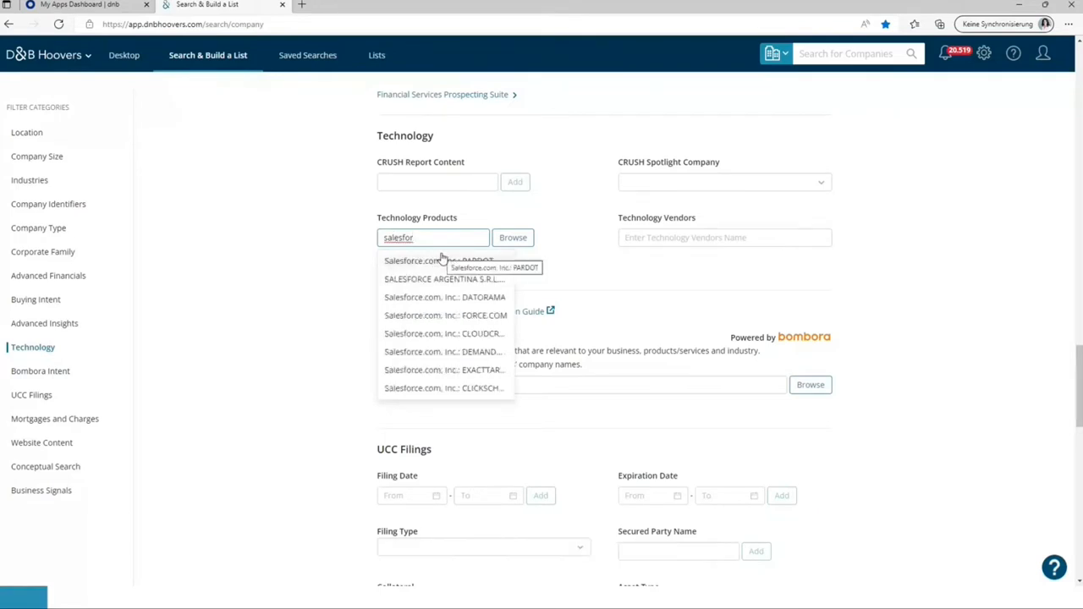
mouse_move(437, 336)
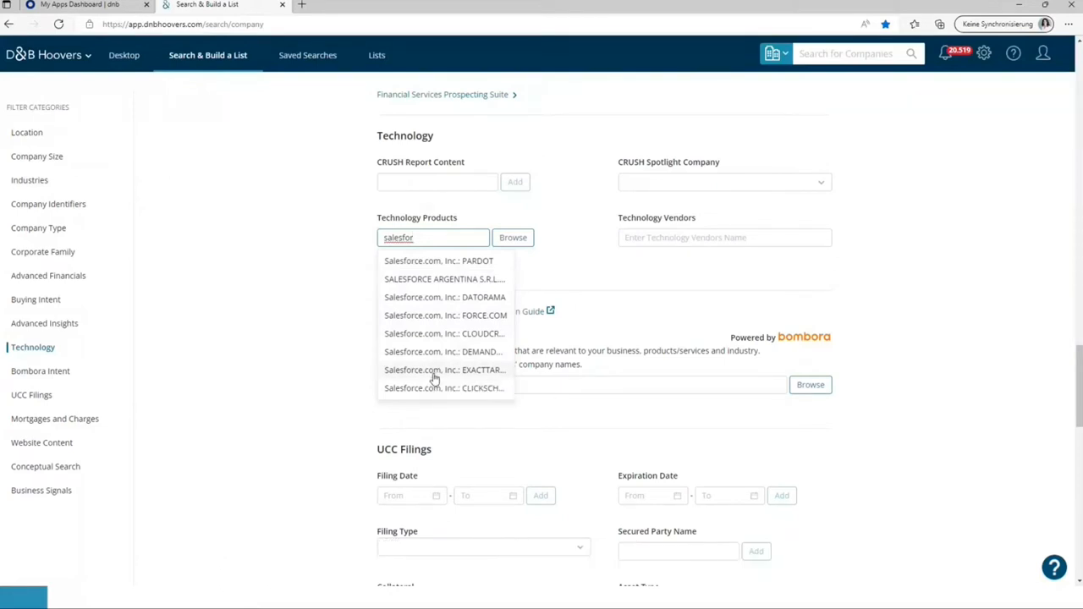
click(250, 361)
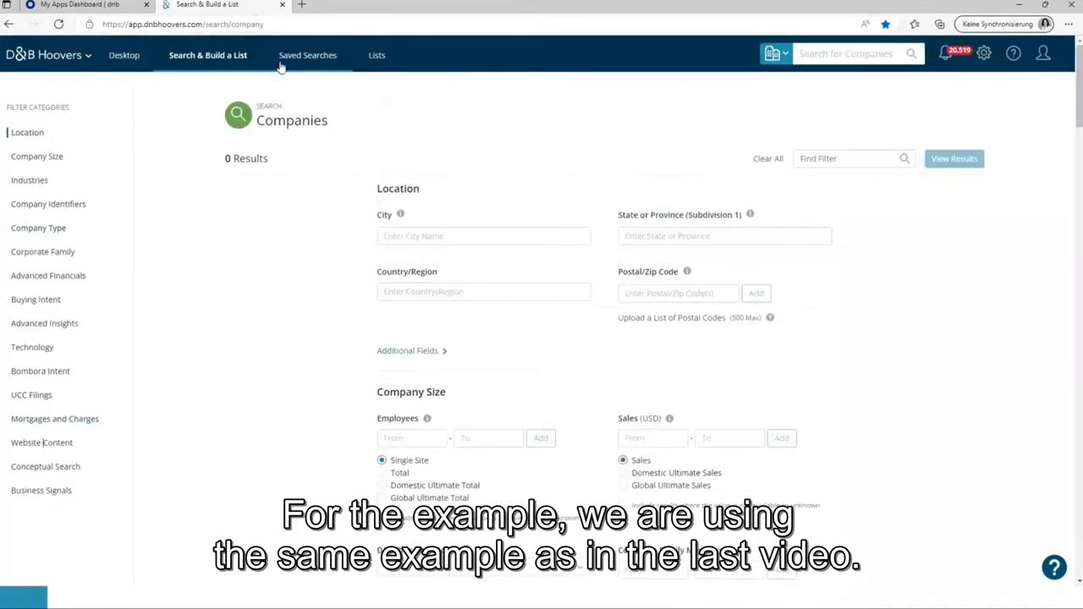
Open the Saved Searches list to load the 'Hoovers Videos' search.
click(308, 55)
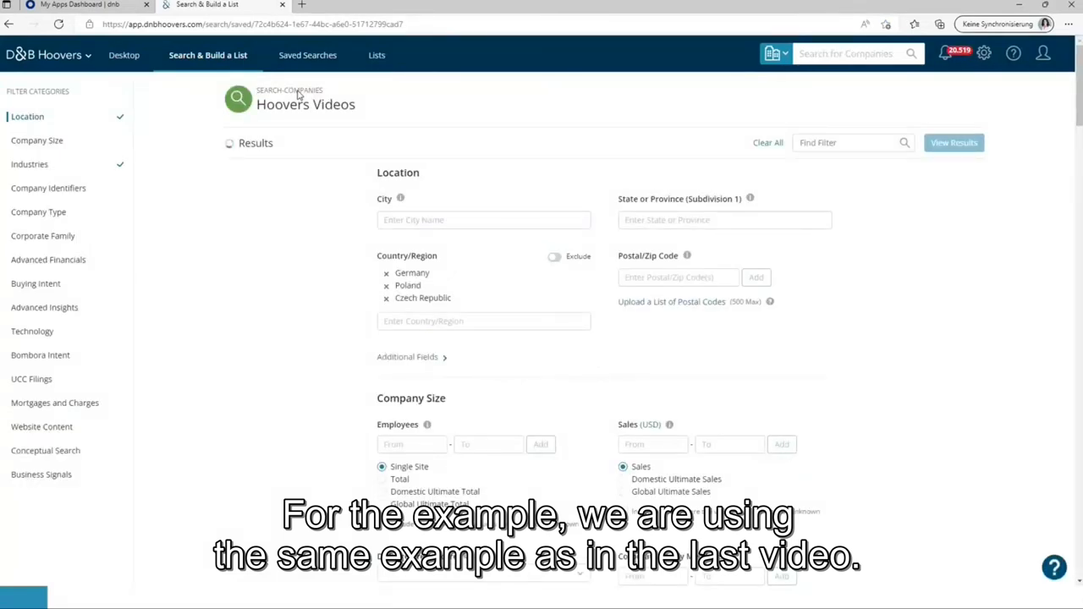
mouse_move(366, 220)
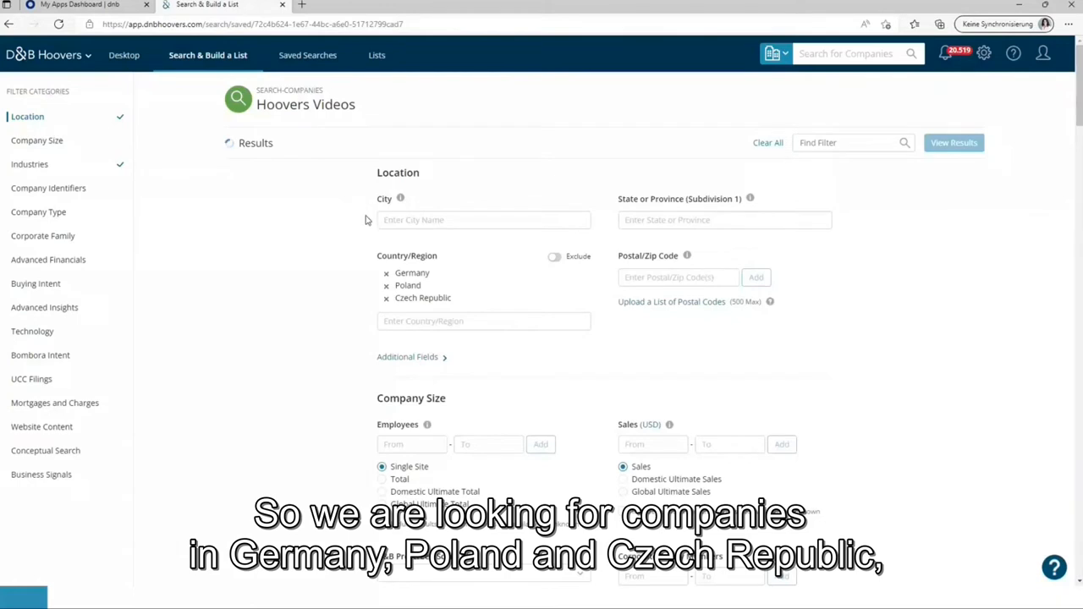
mouse_move(358, 261)
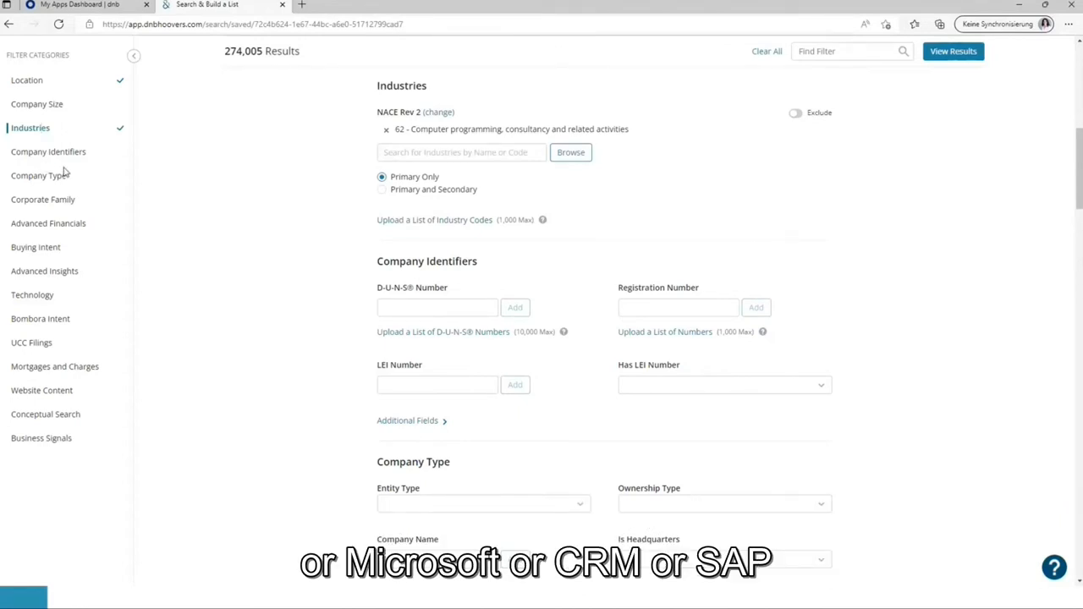
mouse_move(30, 351)
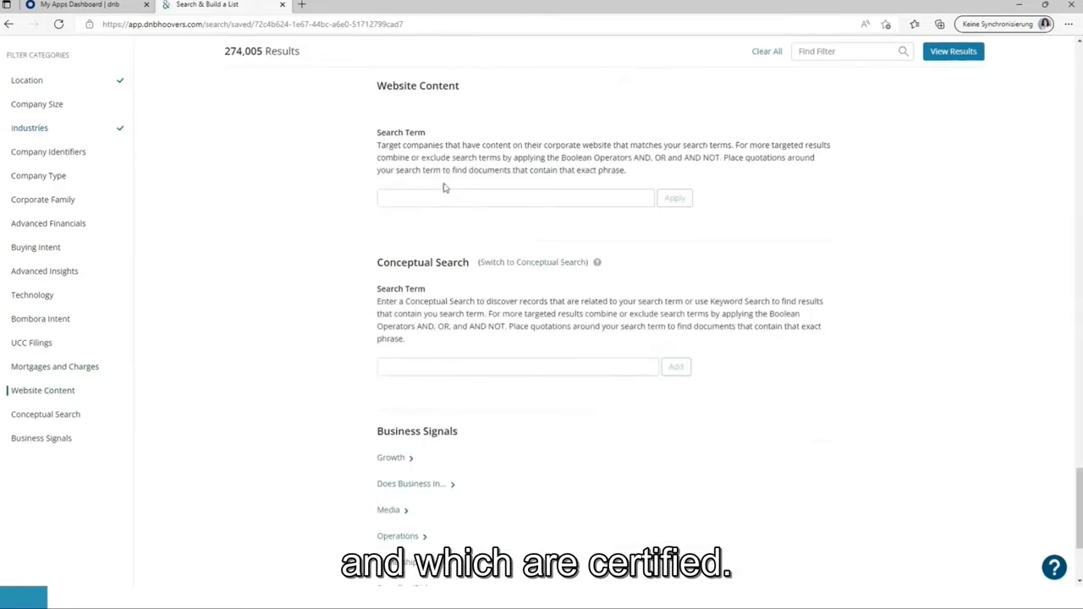
Apply the SAP/Microsoft/Salesforce/CRM/HubSpot certification keyword query and view the 5,426 results.
click(515, 198)
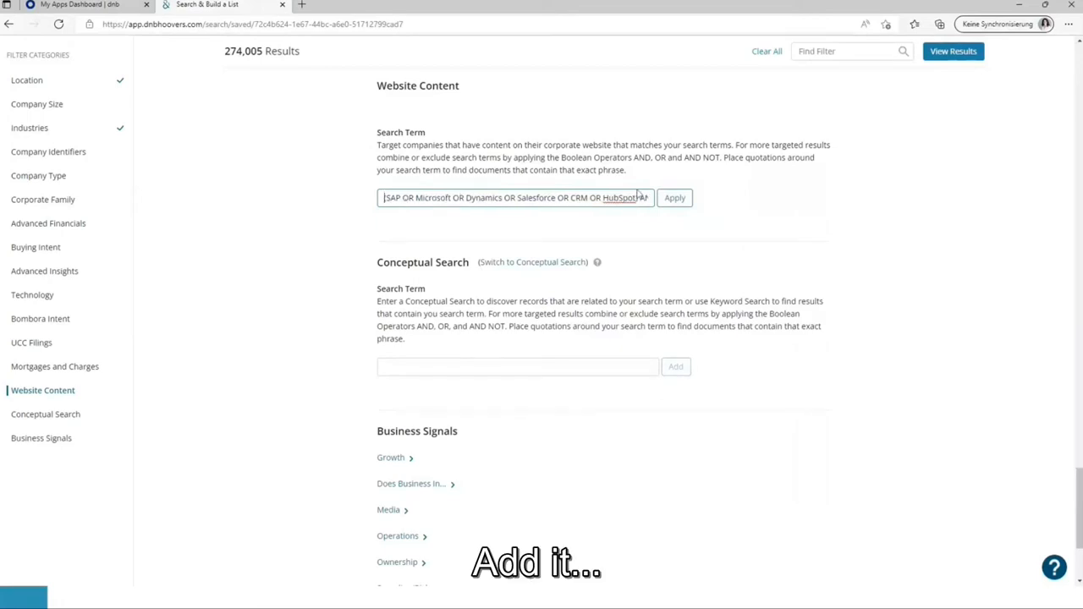
click(674, 198)
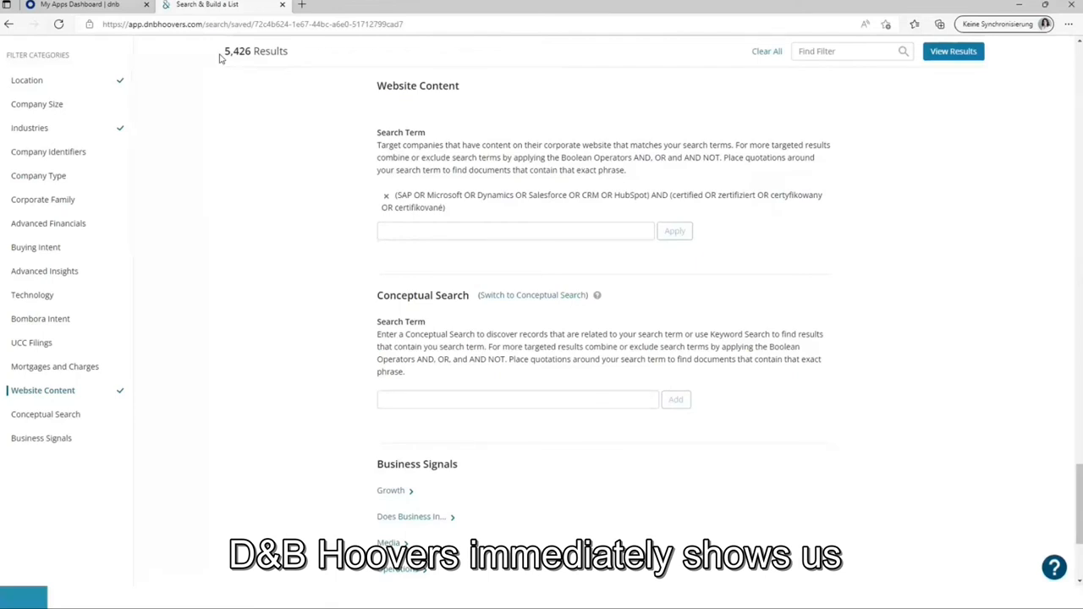
mouse_move(251, 67)
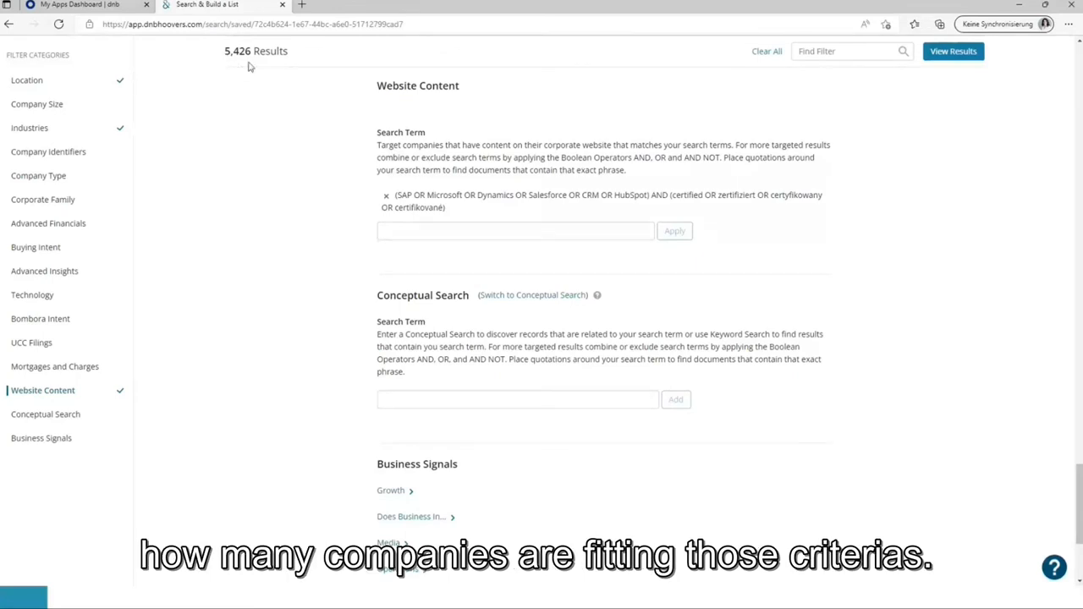
click(953, 51)
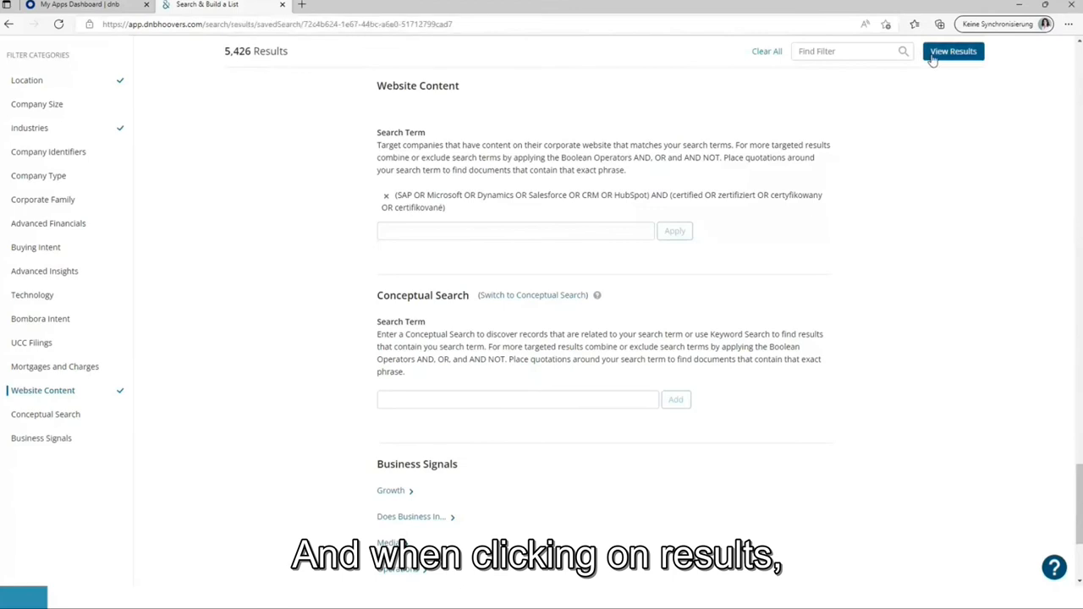
Browse the 5,426 results and open COMARCH S A's matched IBM Power Services webpage.
click(953, 51)
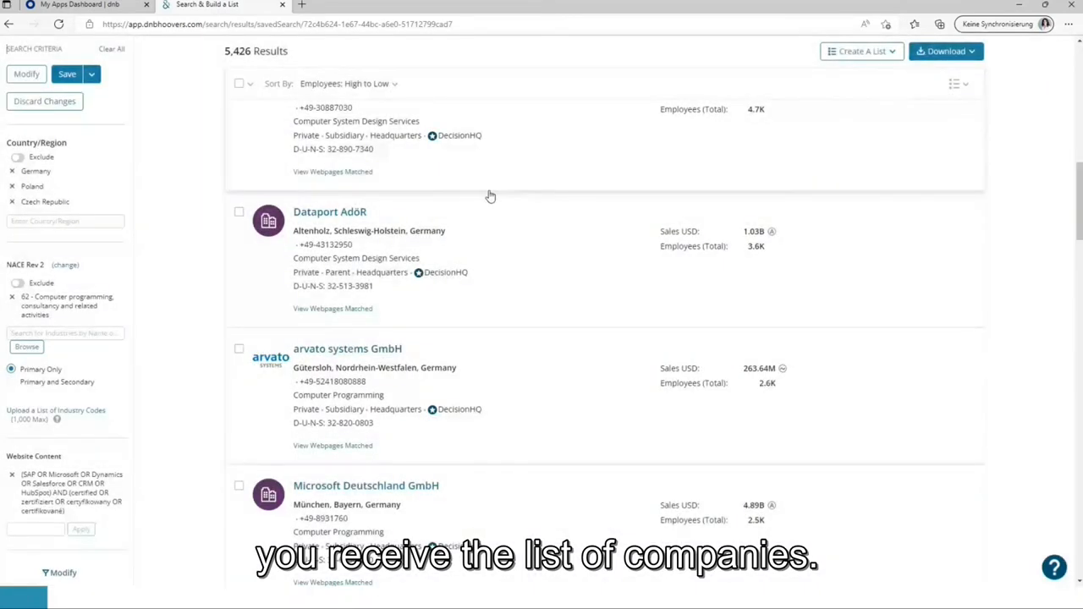
scroll(up, 3)
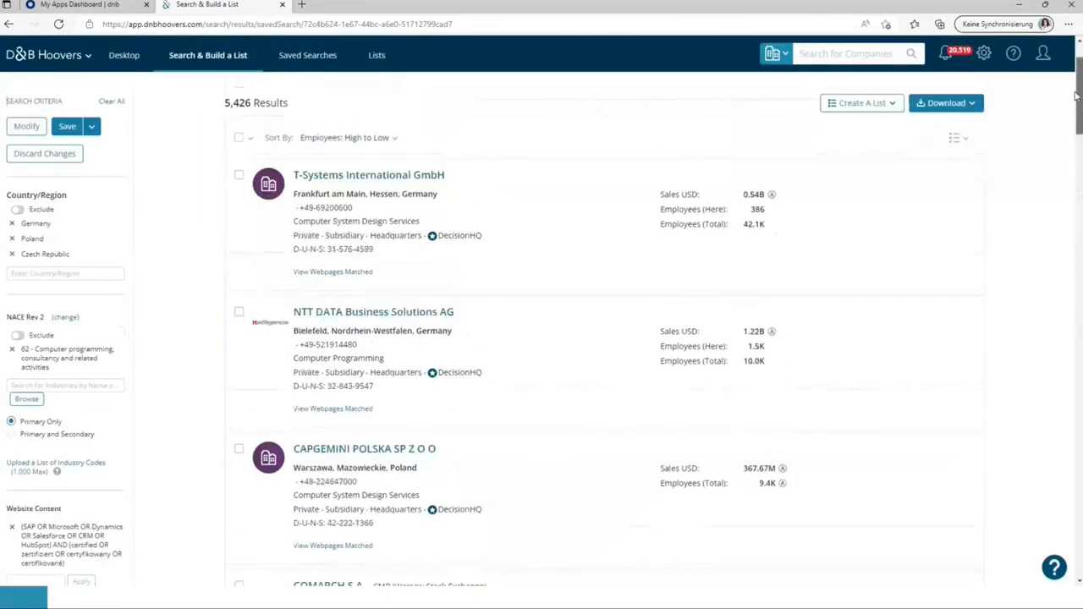
scroll(up, 3)
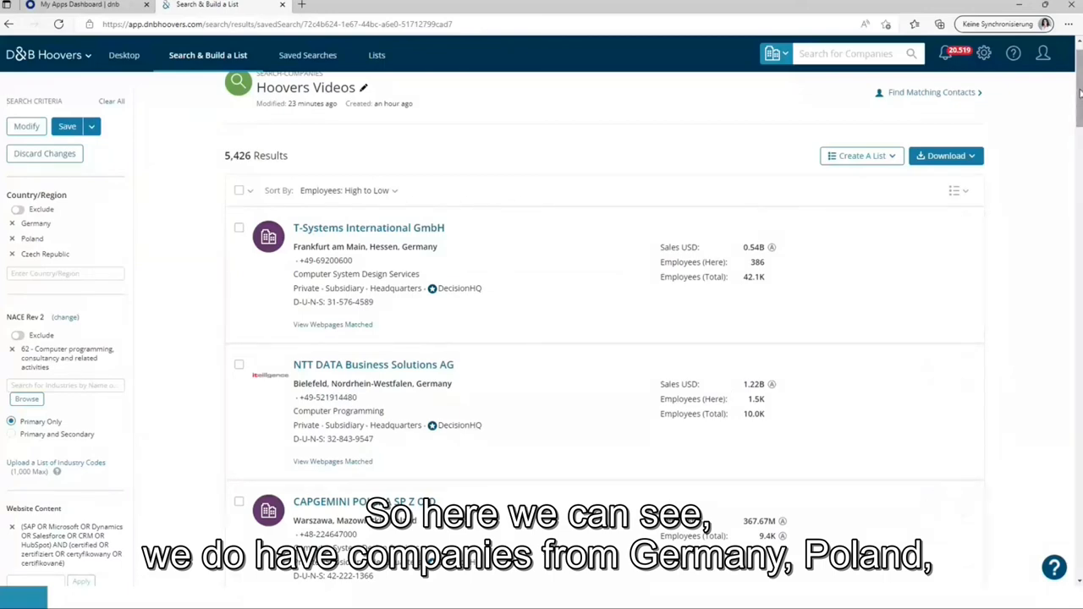
scroll(down, 3)
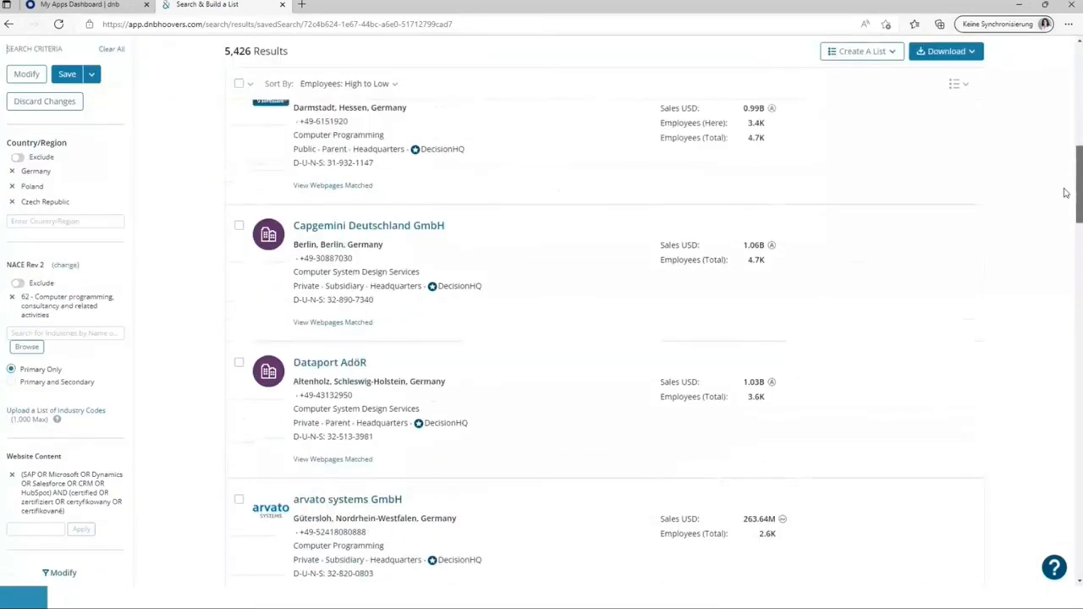
scroll(up, 3)
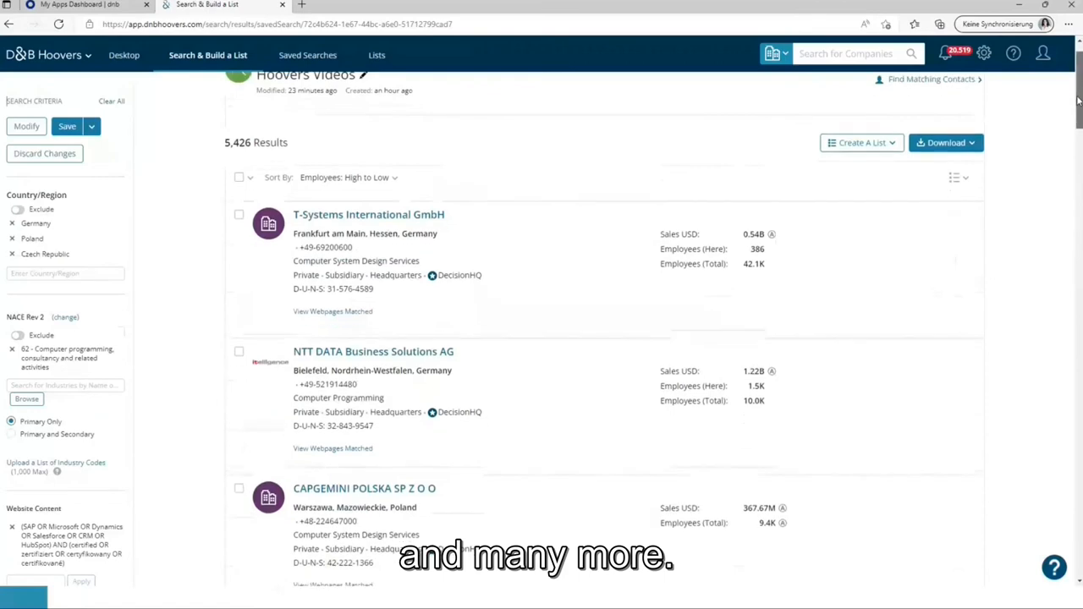
scroll(down, 3)
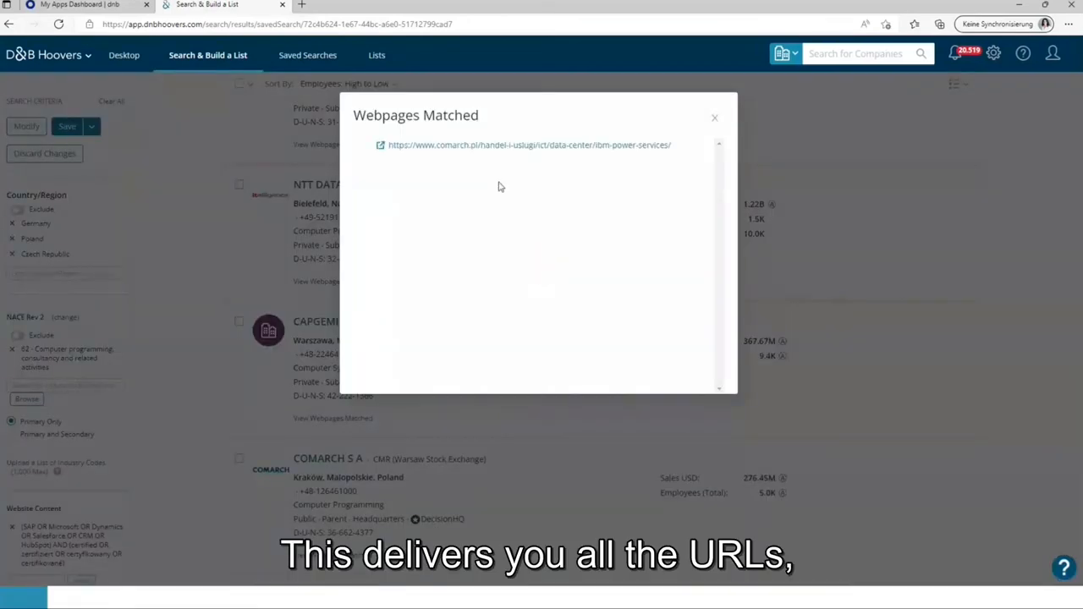
mouse_move(553, 187)
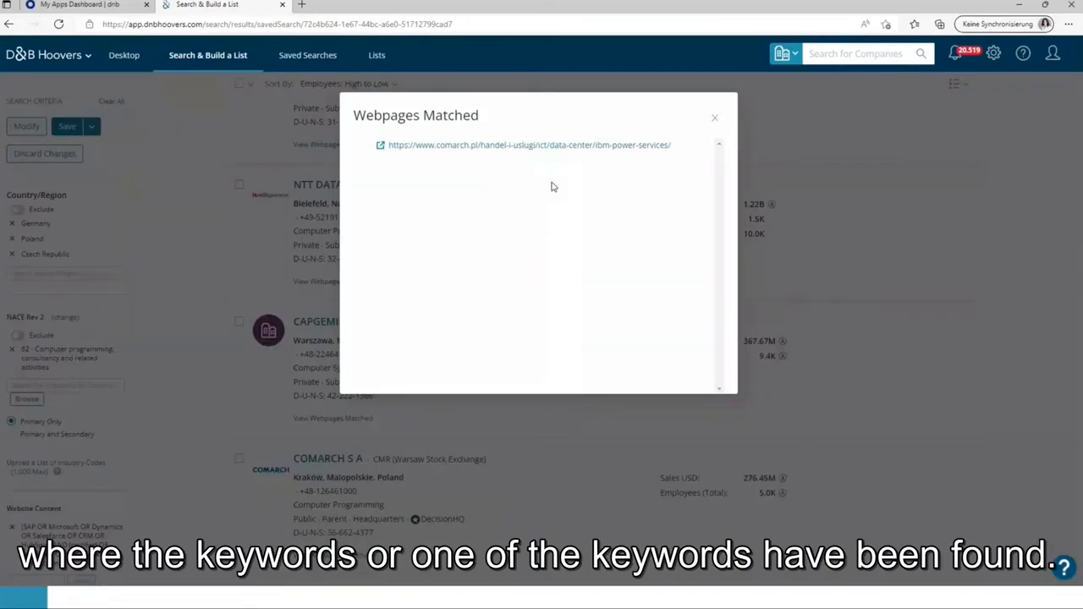
mouse_move(554, 173)
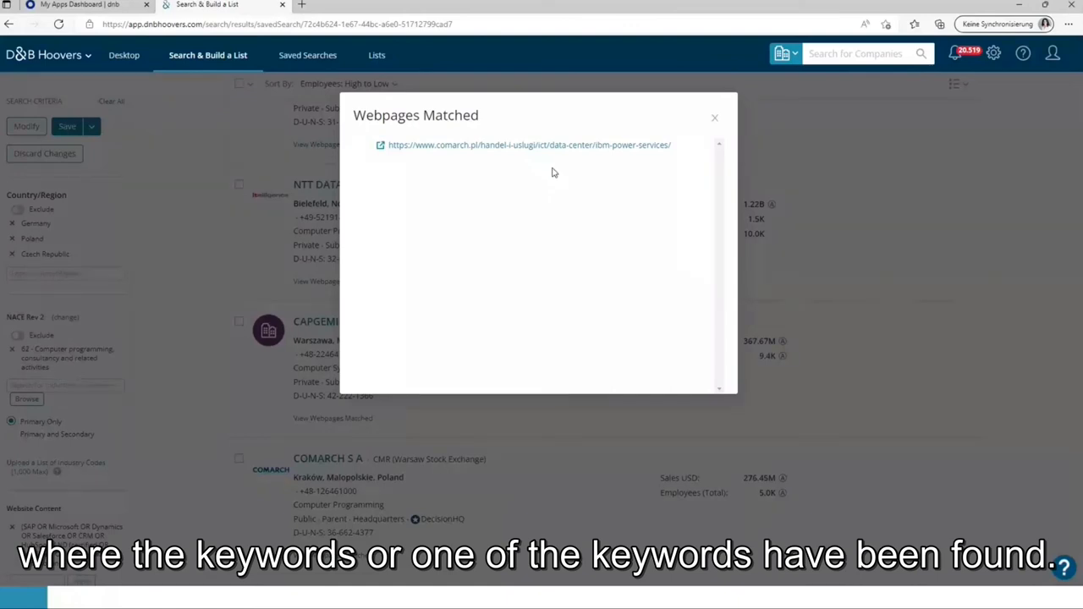
click(528, 145)
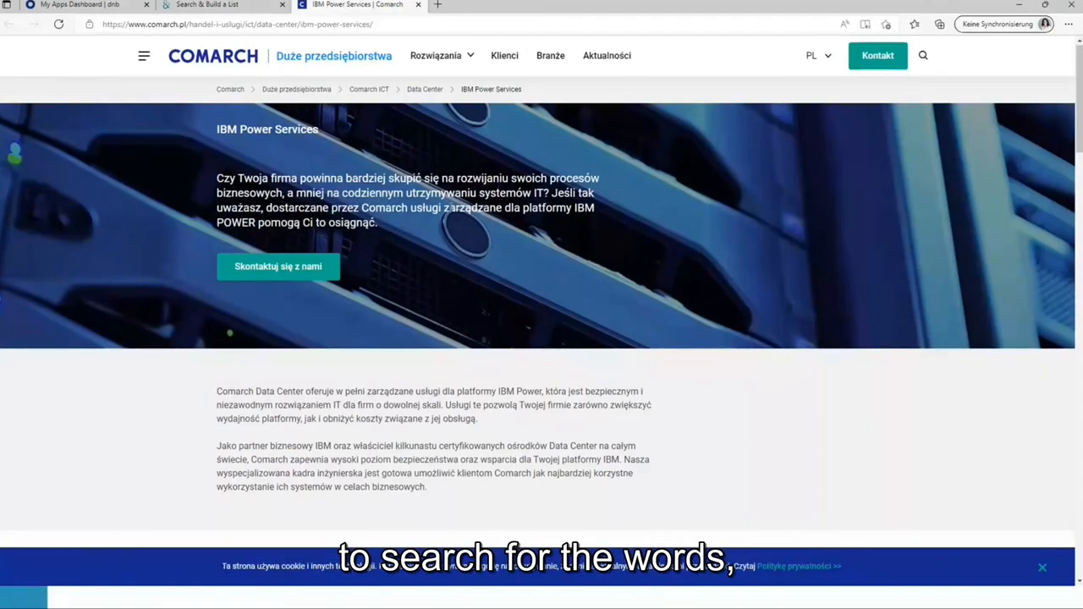
mouse_move(776, 233)
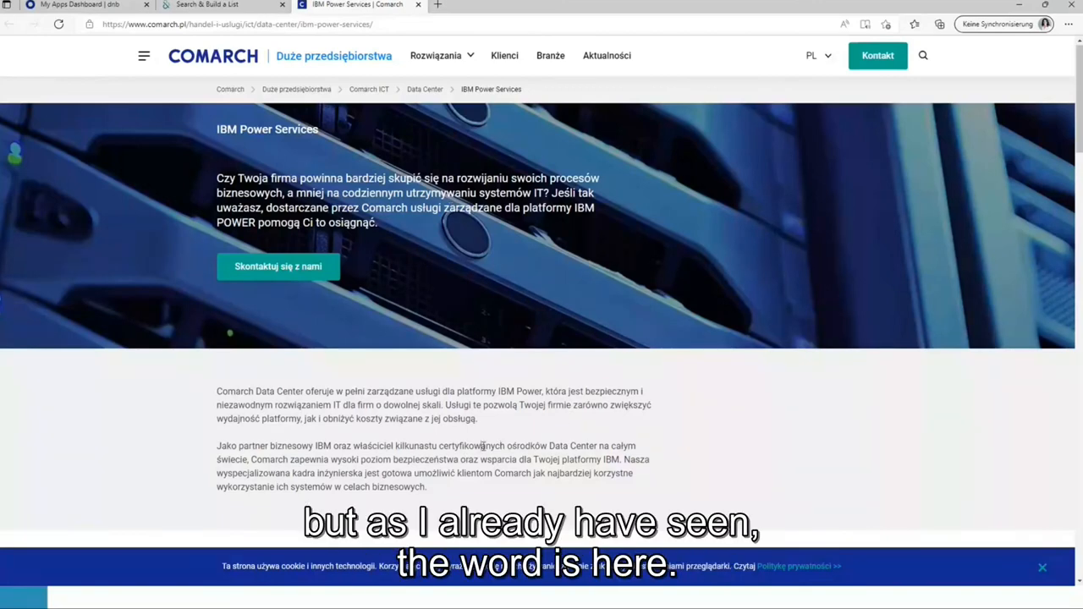
Highlight 'certyfikowanych' in the second paragraph of the IBM Power Services page.
double_click(471, 446)
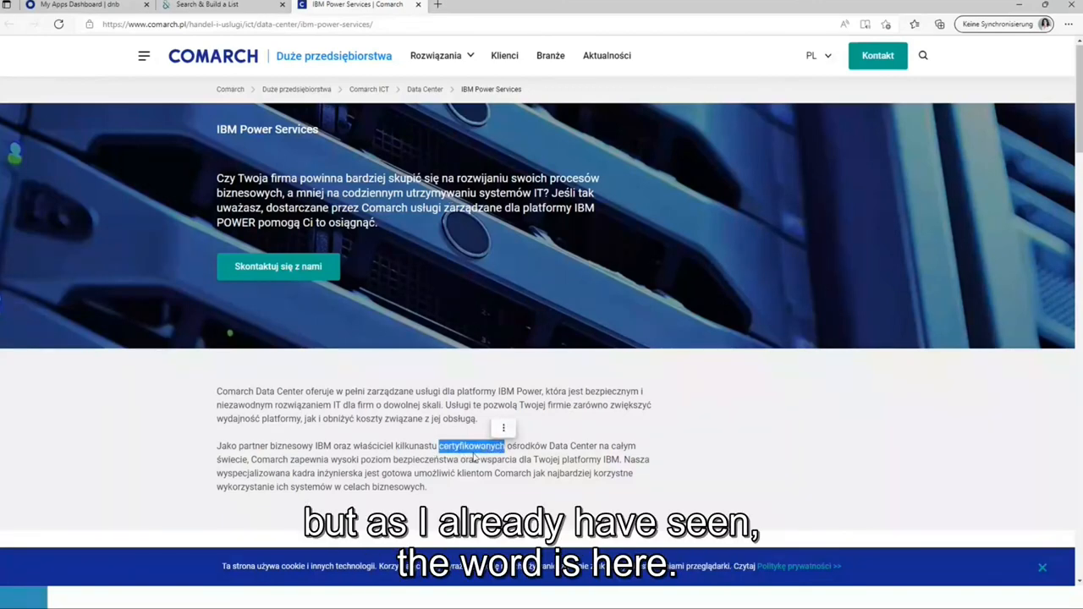